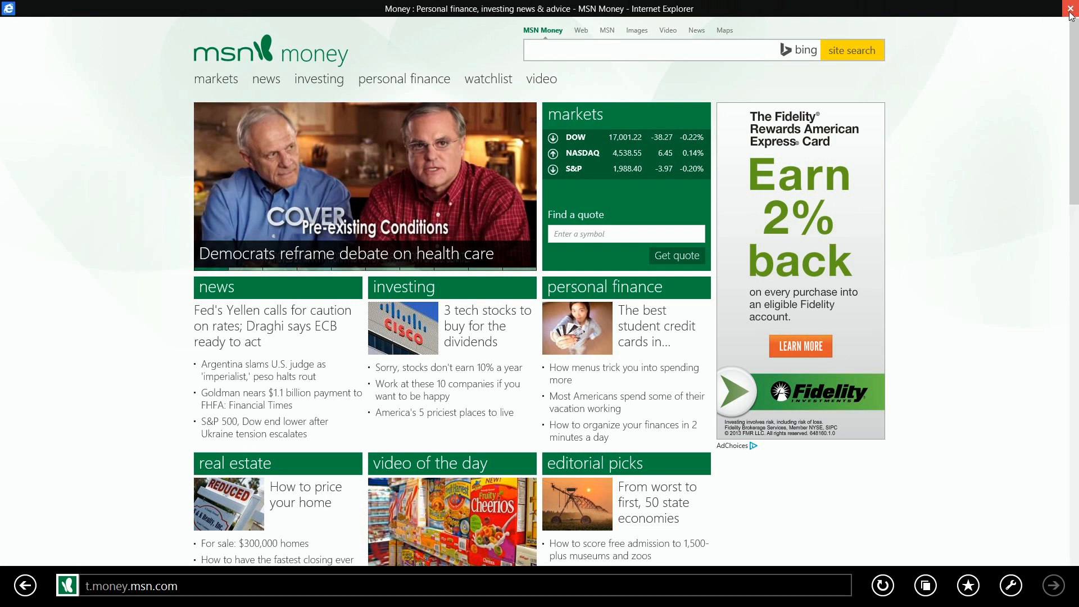
Step: Show the open-tabs strip with its nine site thumbnails, MSN Money first
left_click(1069, 9)
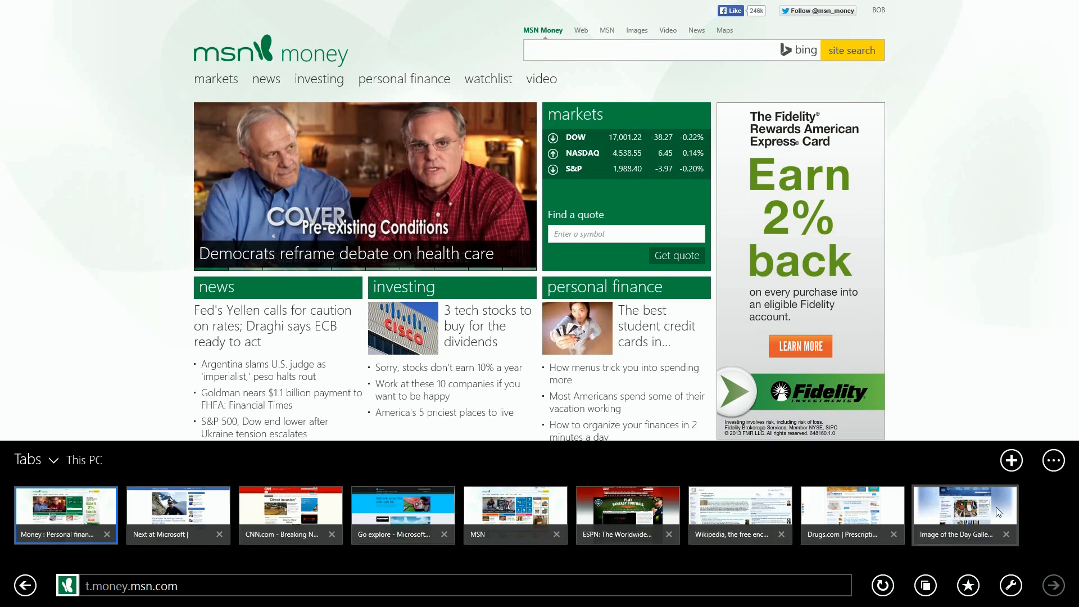
mouse_move(920, 537)
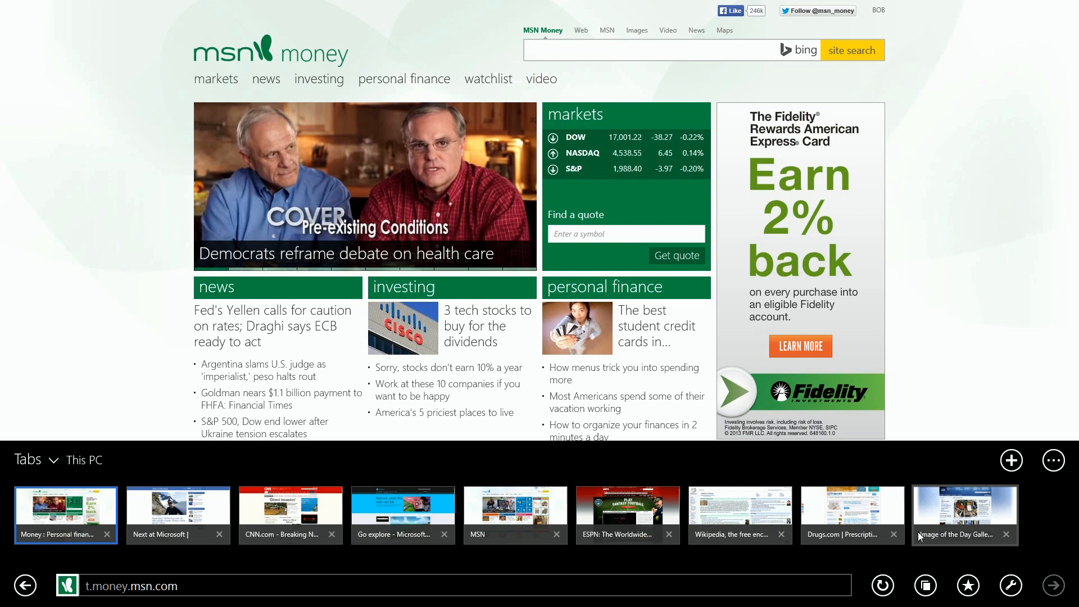
mouse_move(893, 534)
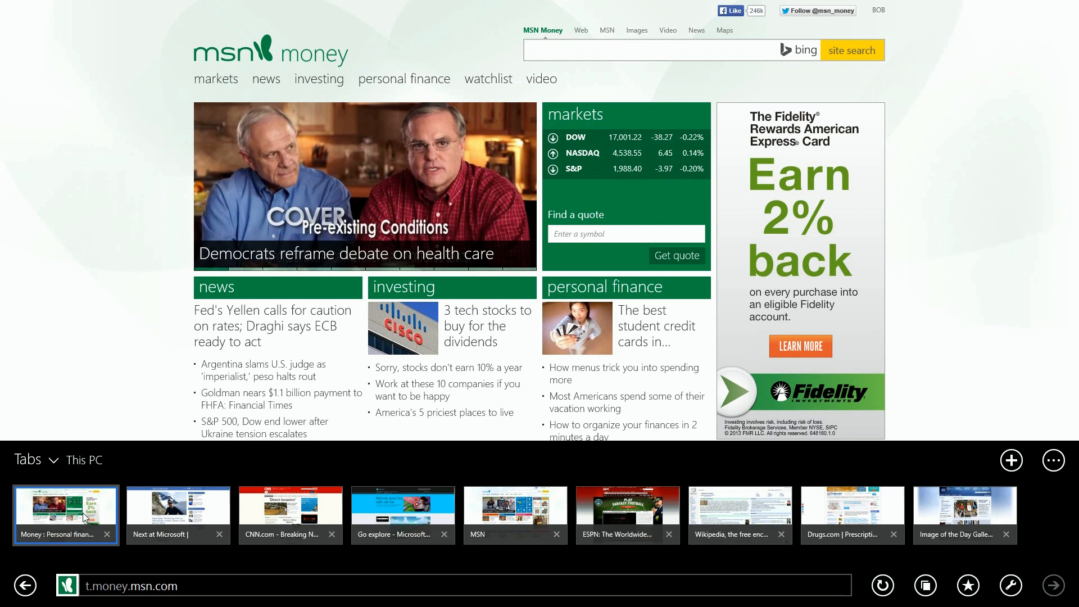
Step: Close the eight tabs other than MSN Money and return to its full-screen page
right_click(65, 515)
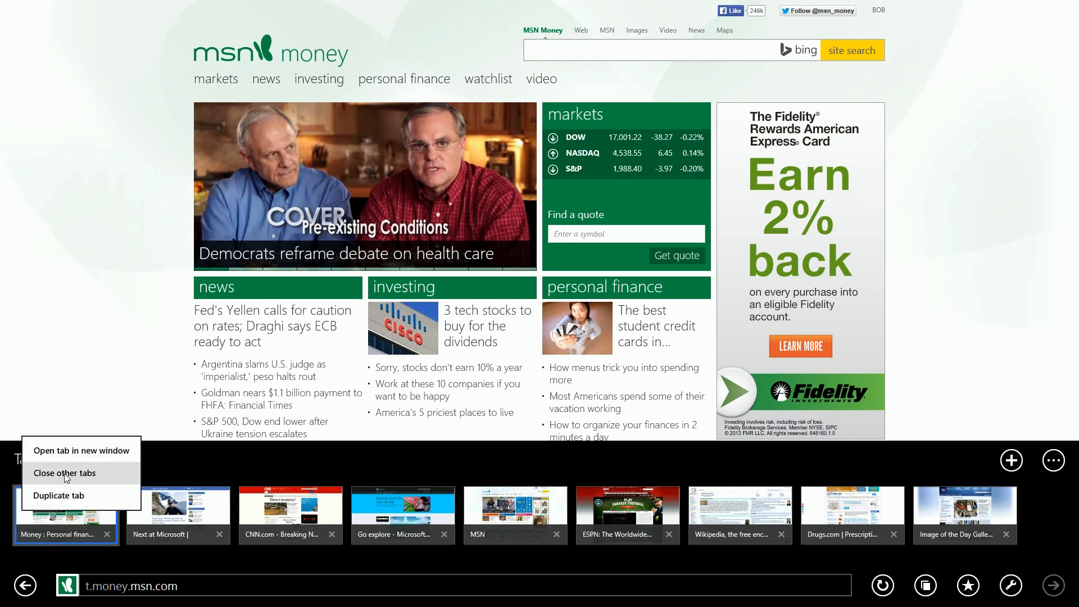
left_click(64, 475)
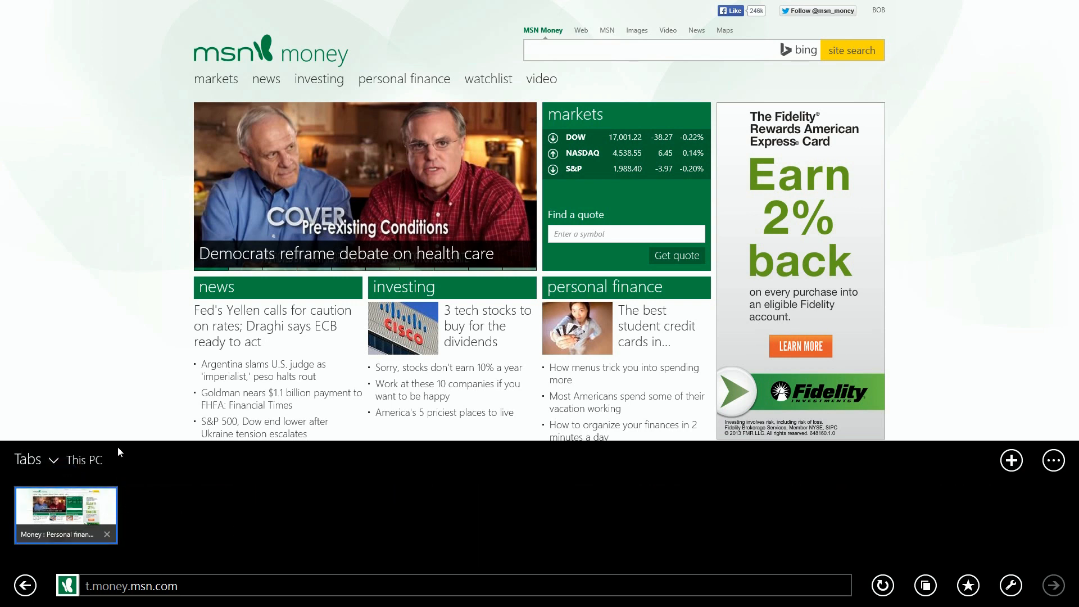
mouse_move(101, 379)
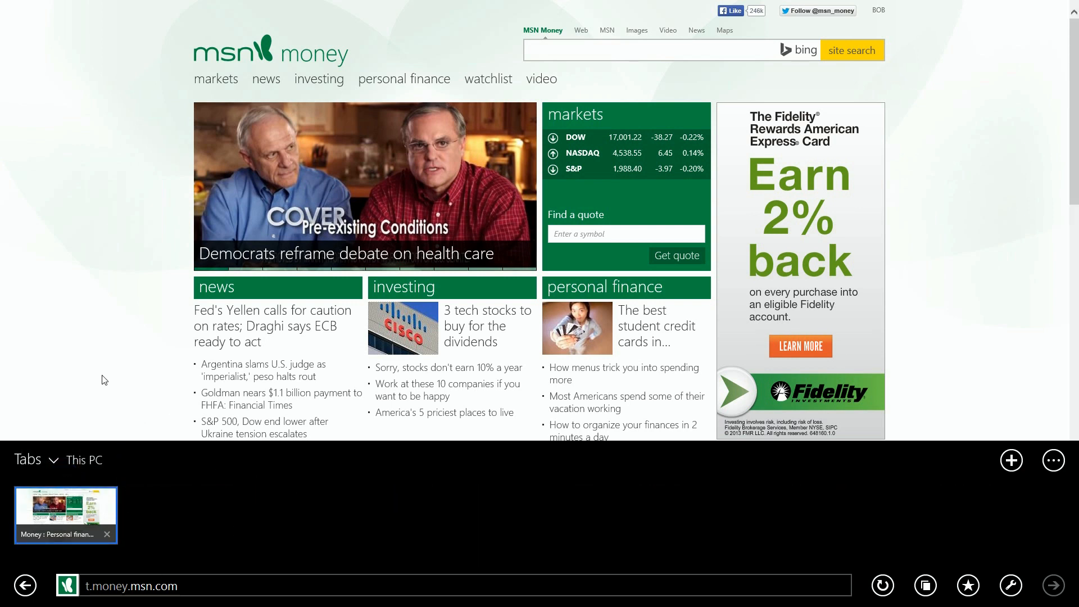
left_click(101, 375)
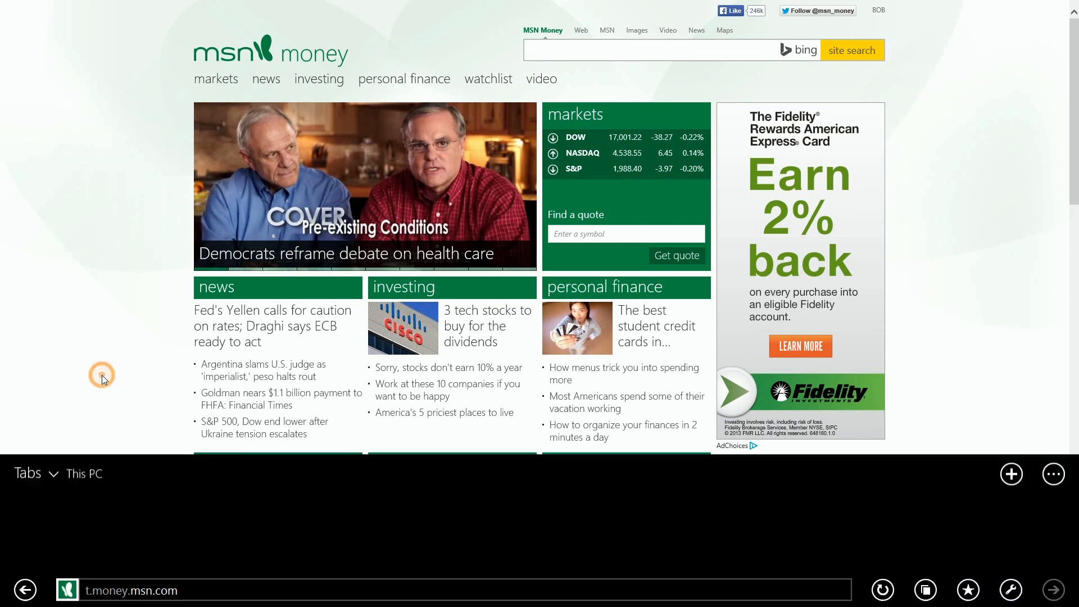
scroll("down", 3)
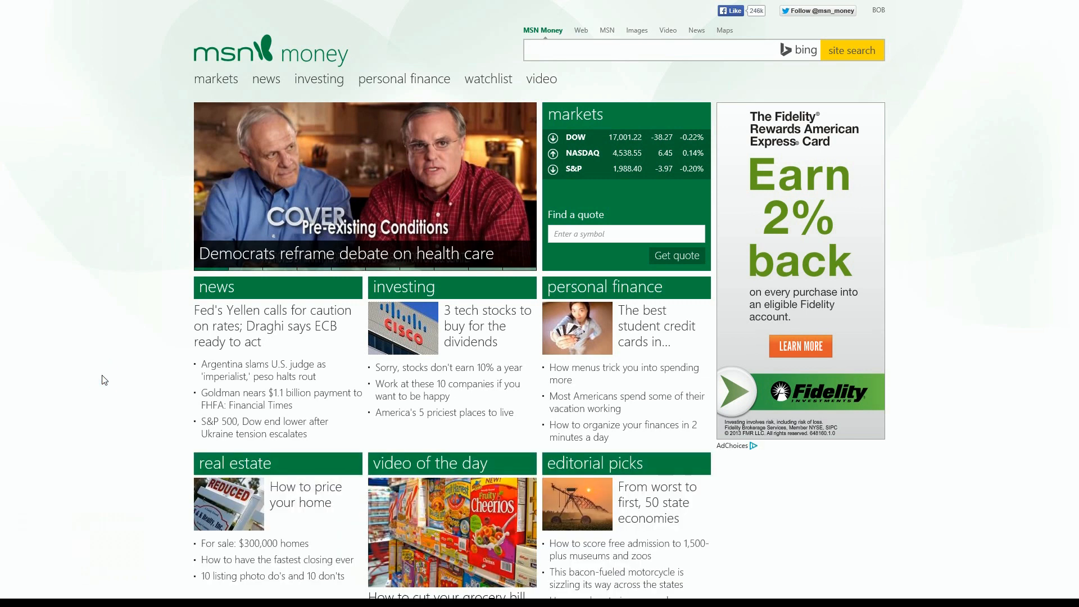